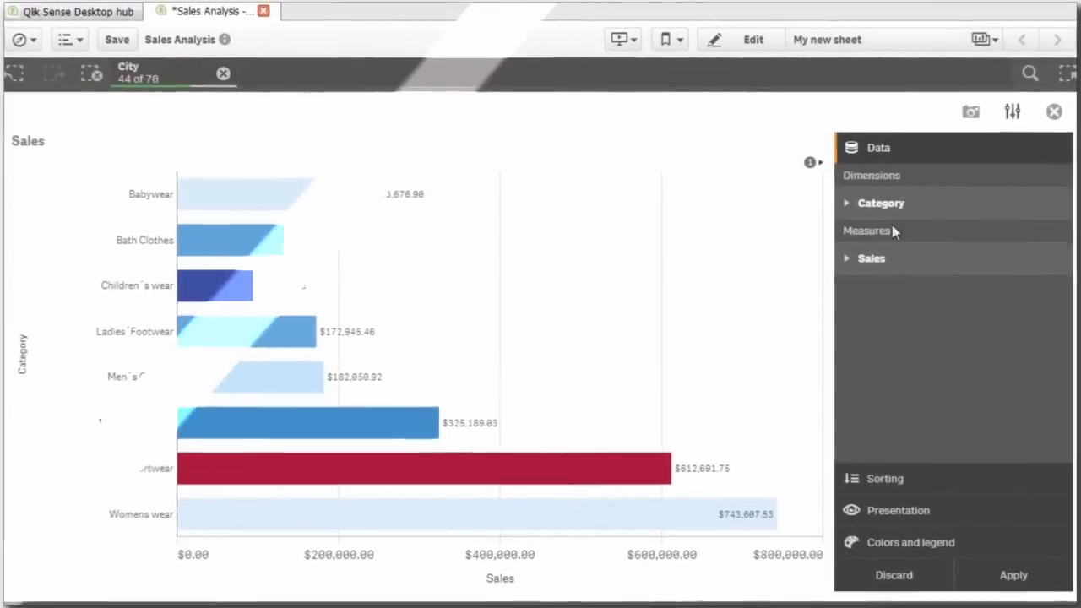
# Add a third alternative dimension to the Sales chart beside ProductName and City
pyautogui.click(880, 202)
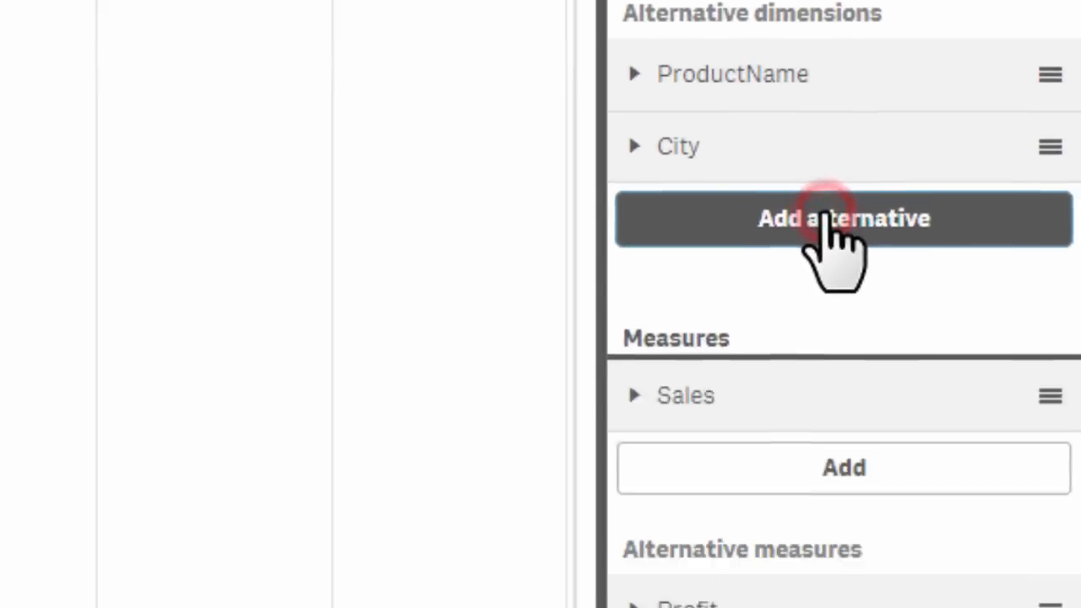
pyautogui.click(842, 217)
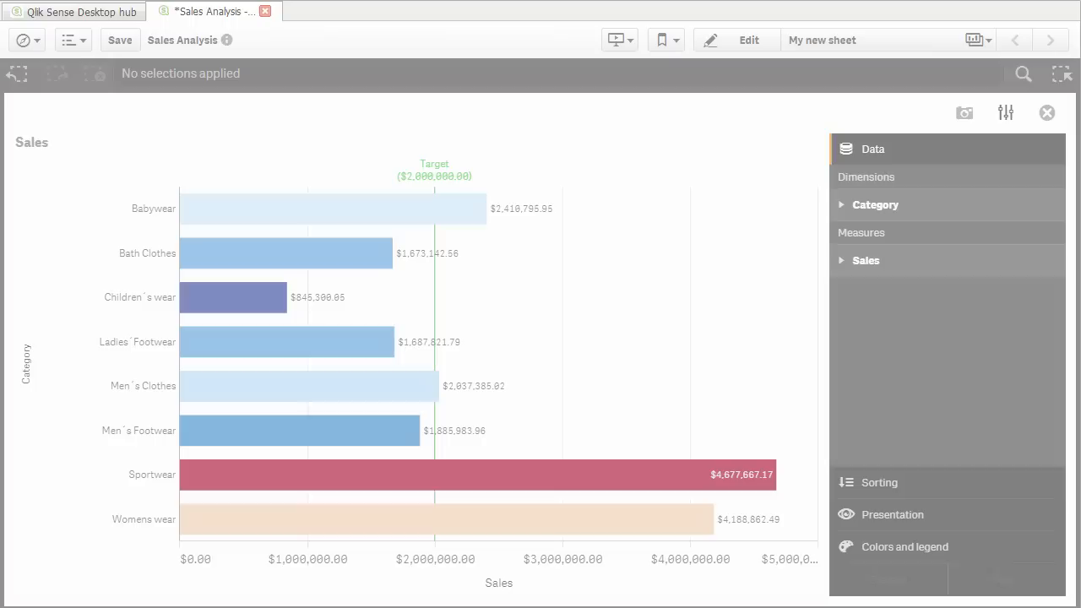
# Switch the chart's dimension to ProductName and its measure from Sales to Margin %
pyautogui.click(888, 268)
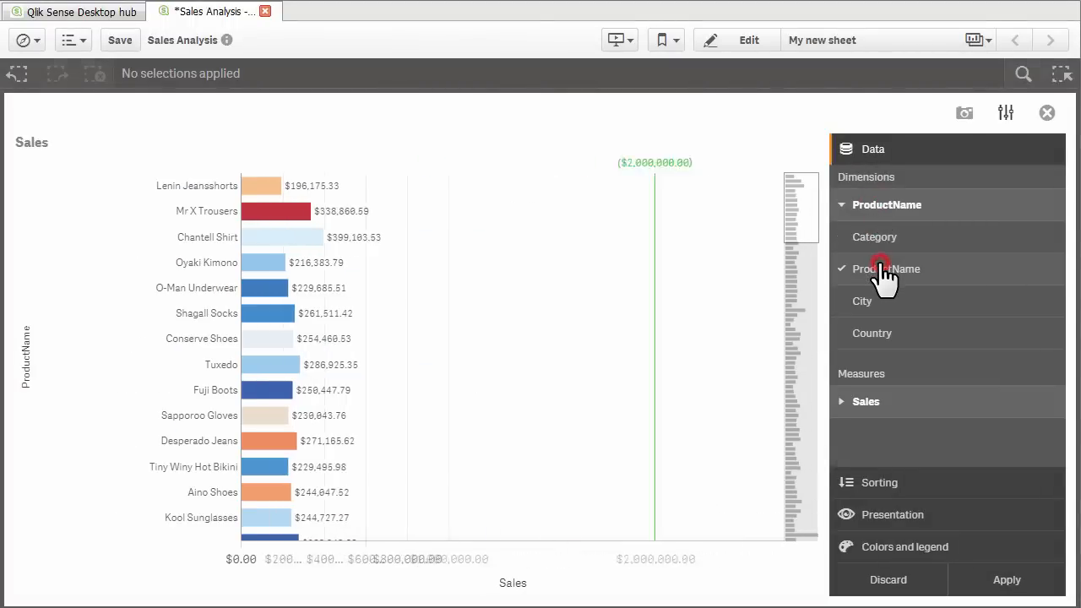
pyautogui.click(866, 401)
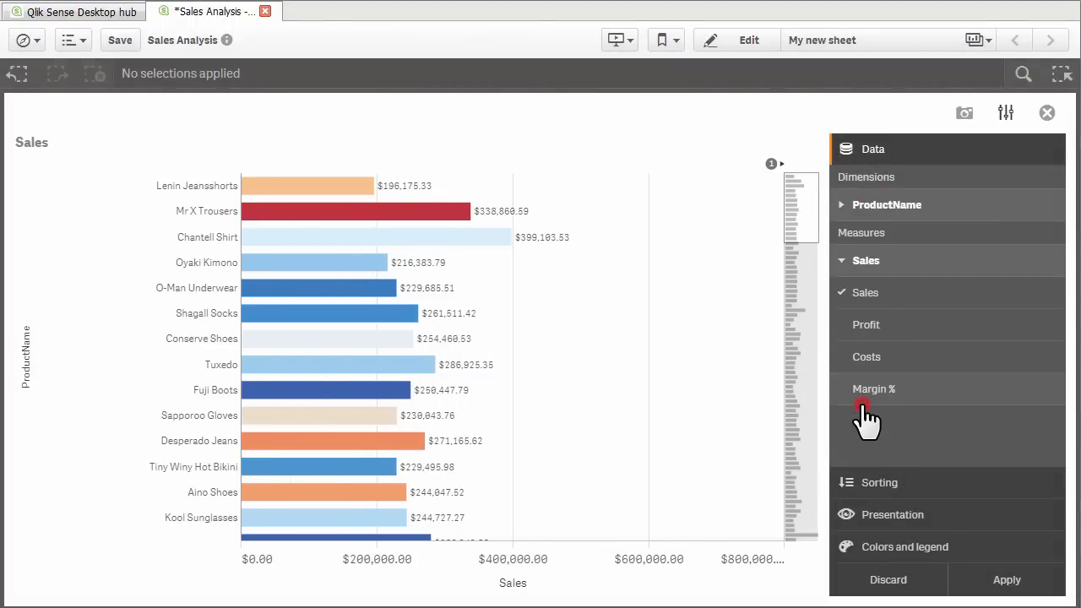
pyautogui.click(866, 356)
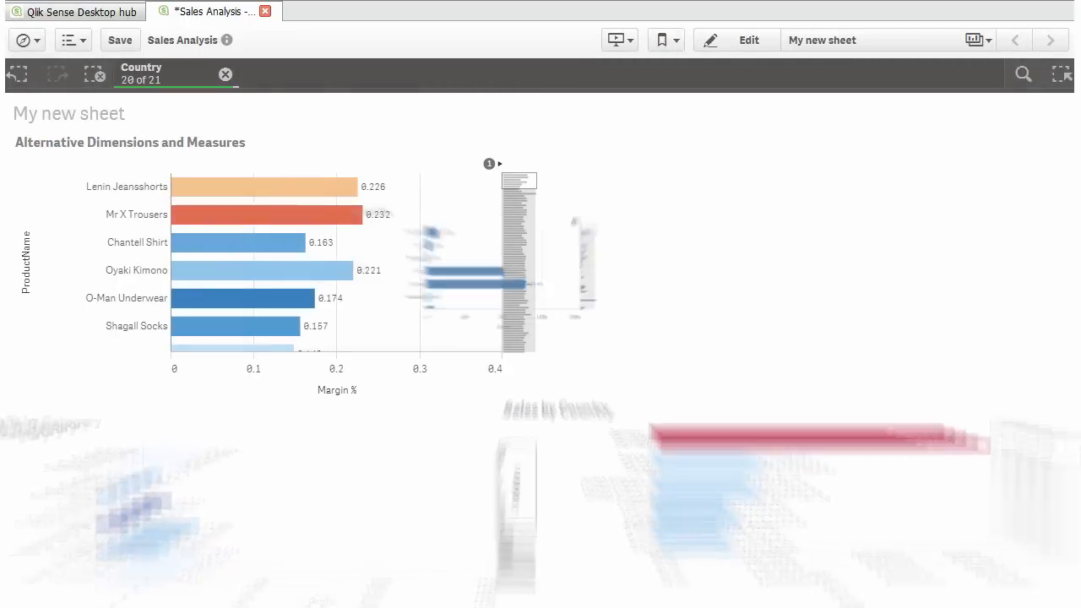
# Cycle the Margin % chart's dimension to Category, then City, and open Executive Dashboard
pyautogui.click(1004, 112)
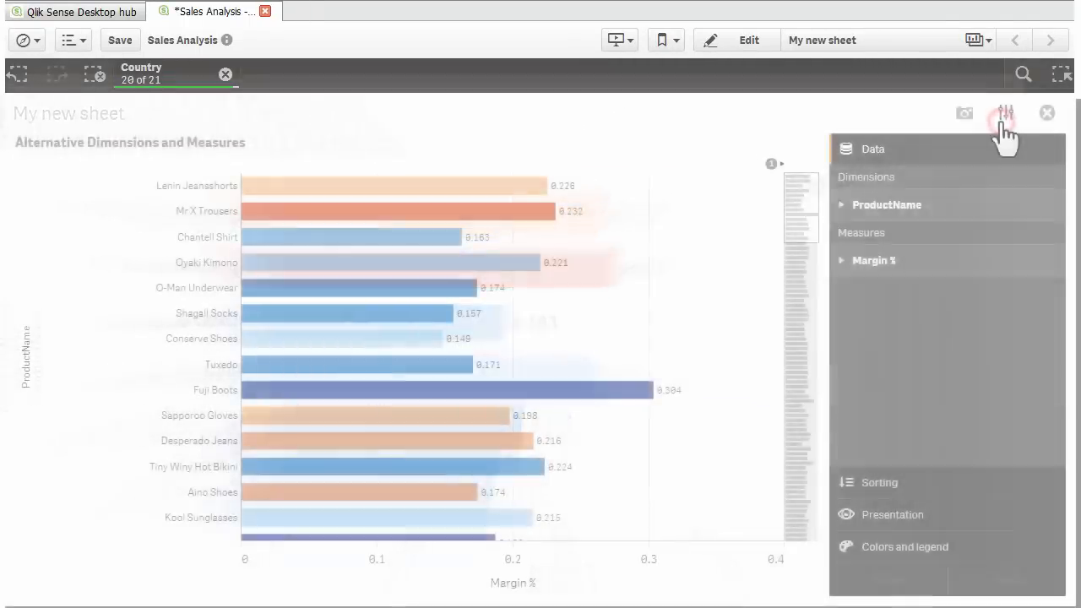
pyautogui.click(887, 204)
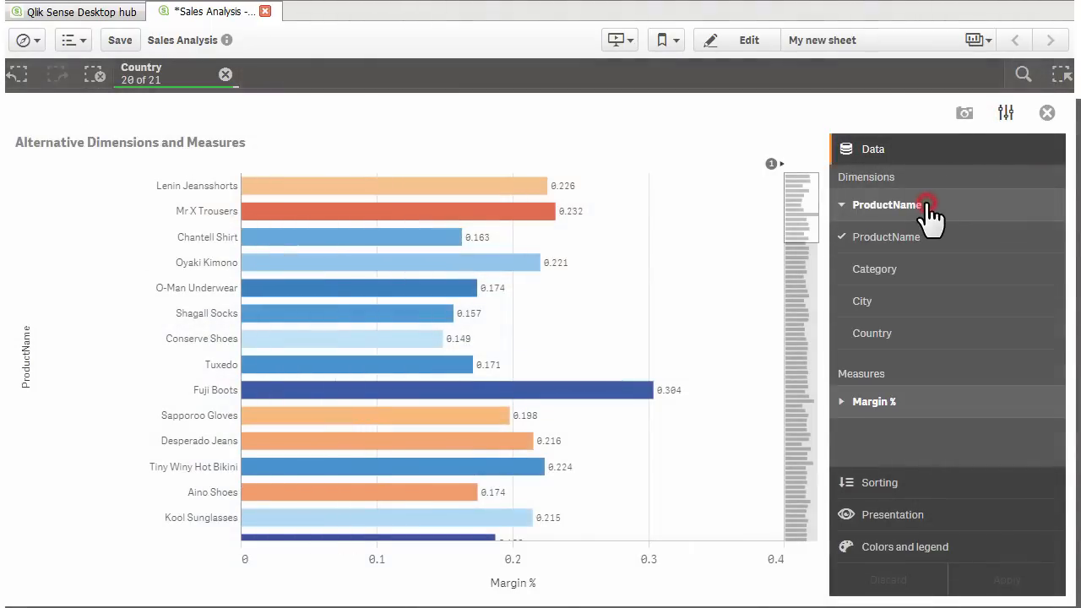
pyautogui.click(874, 268)
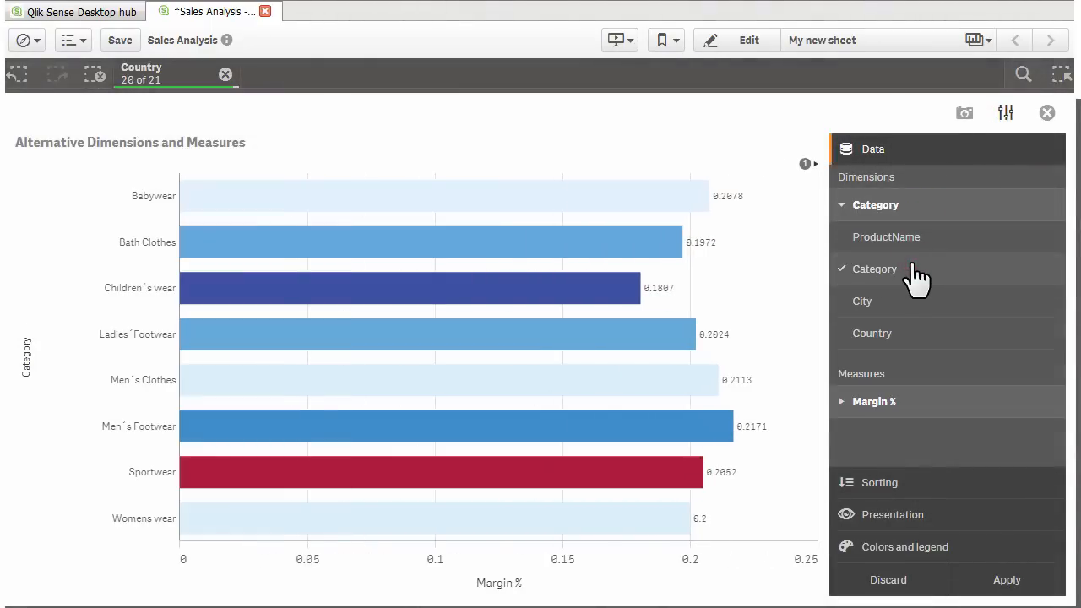
pyautogui.click(861, 301)
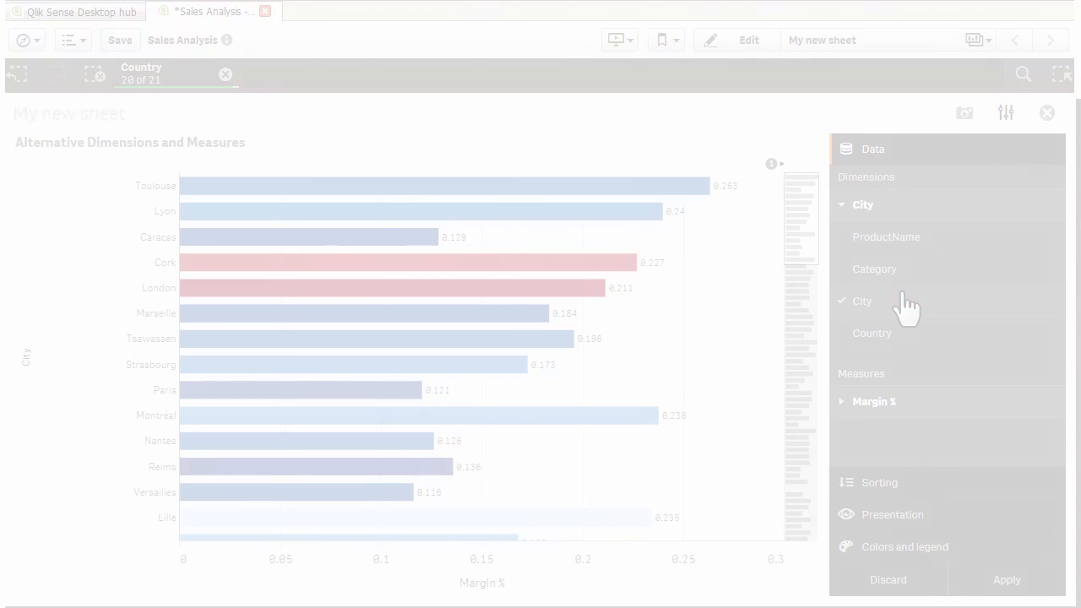
pyautogui.click(345, 11)
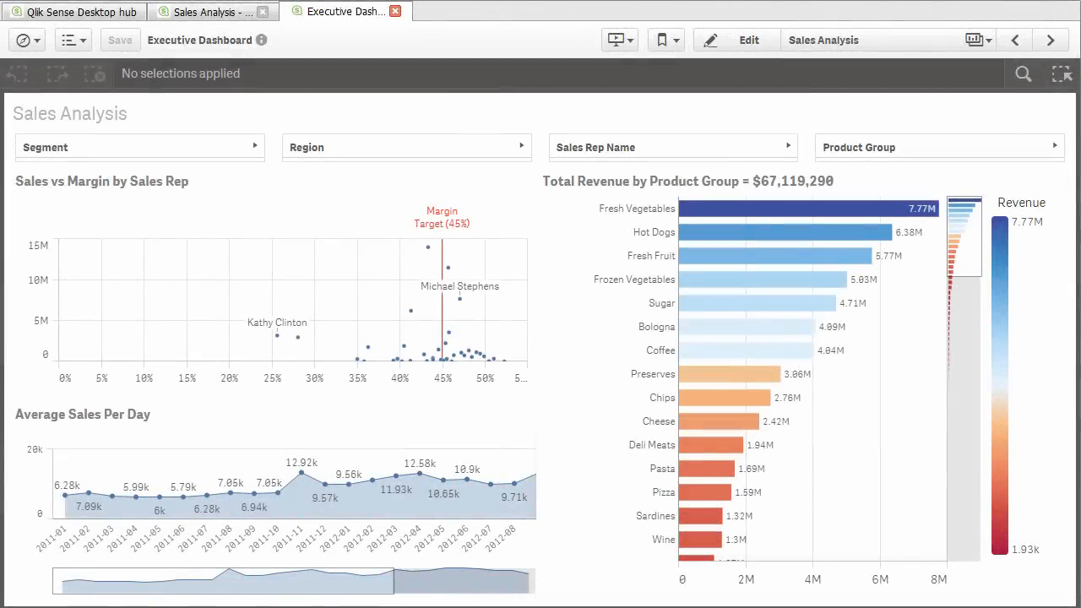
pyautogui.moveTo(507, 266)
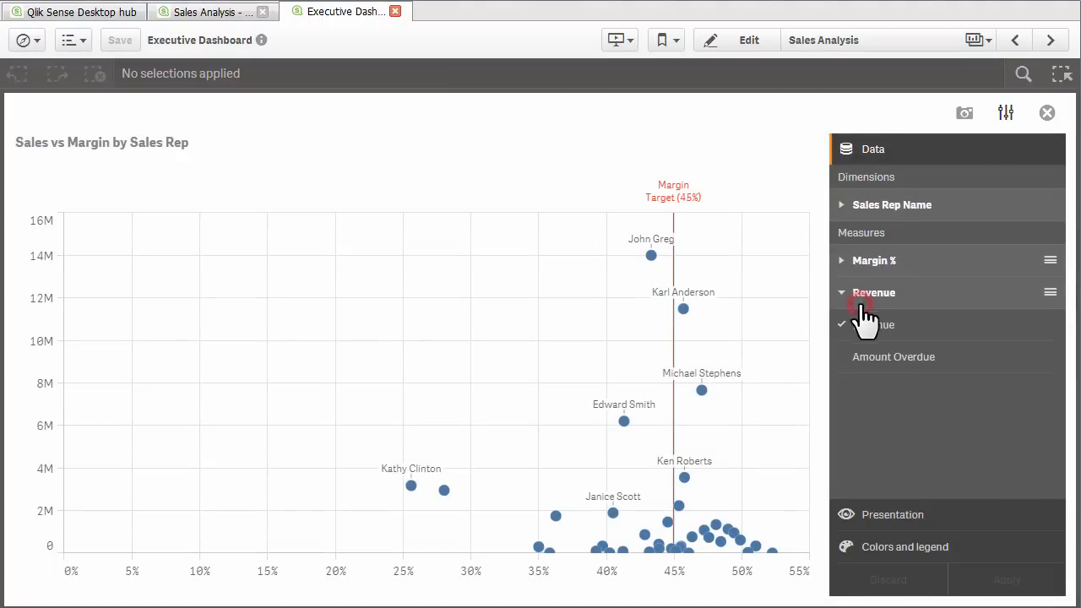
# Replace Revenue with Amount Overdue in the Sales vs Margin by Sales Rep scatter plot
pyautogui.click(893, 356)
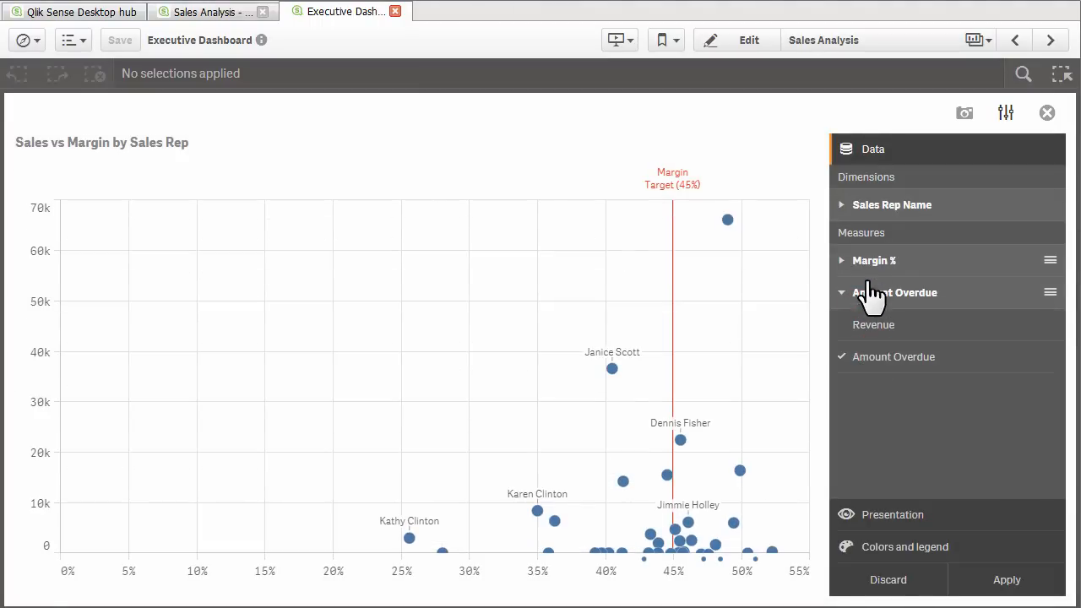